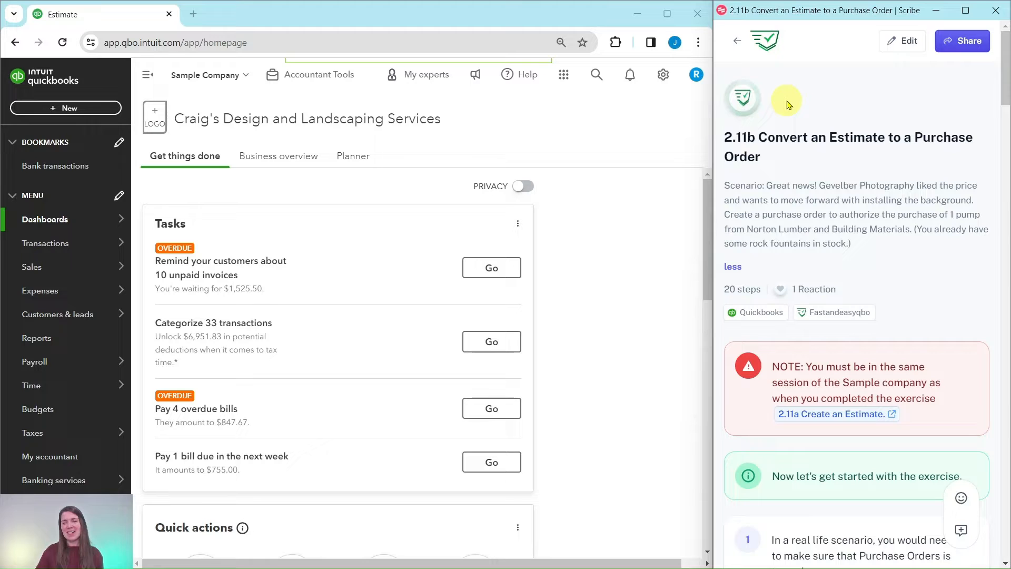
# Step: Review the Expenses settings for purchase orders under Account and Settings
pyautogui.scroll(-3)
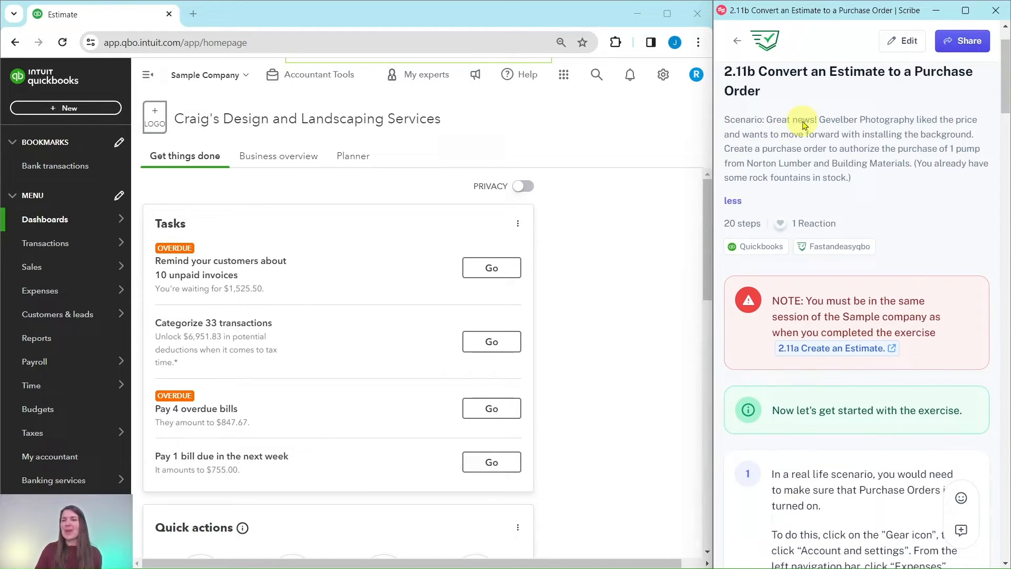
pyautogui.moveTo(923, 126)
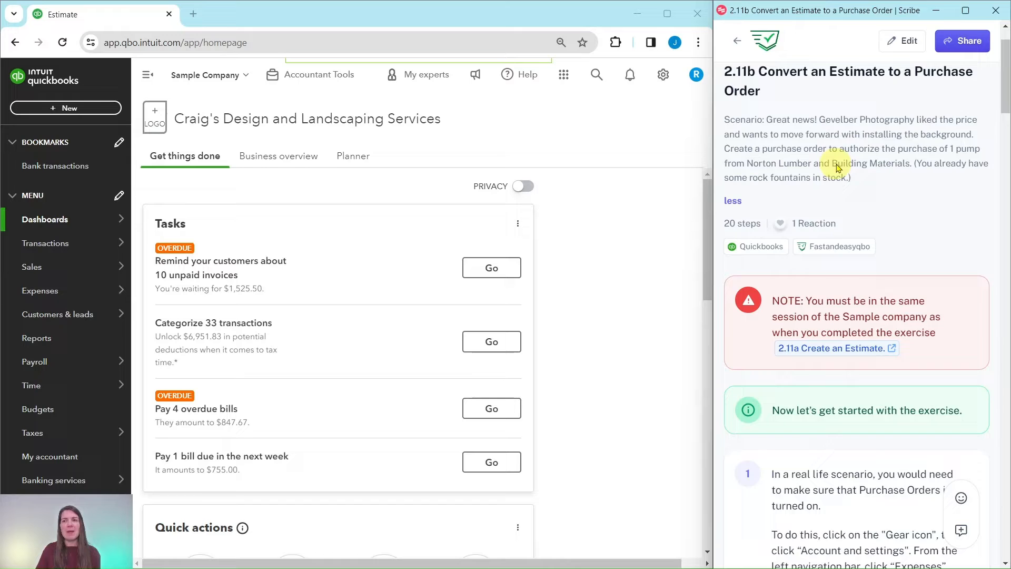
pyautogui.moveTo(841, 169)
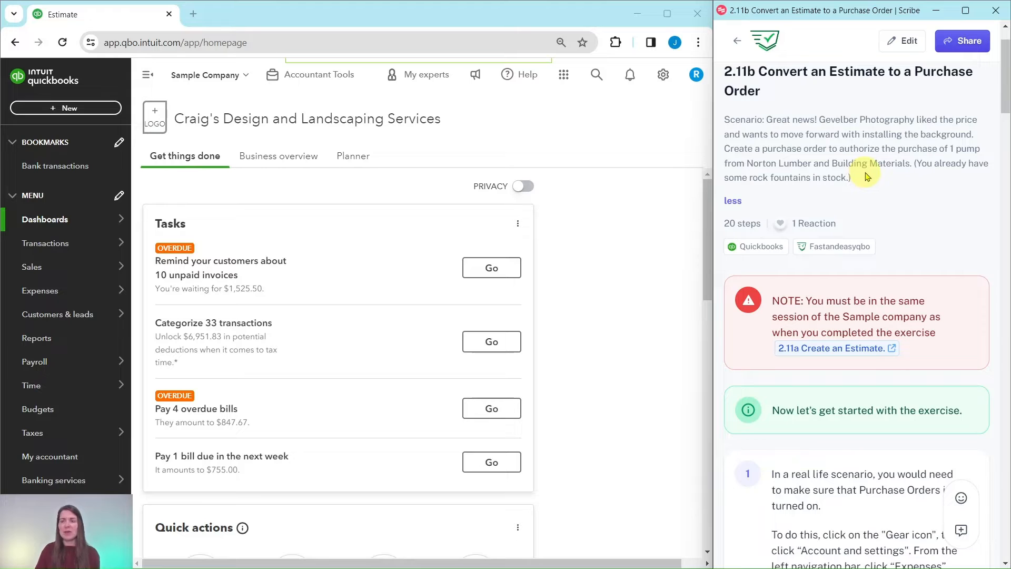
pyautogui.scroll(-3)
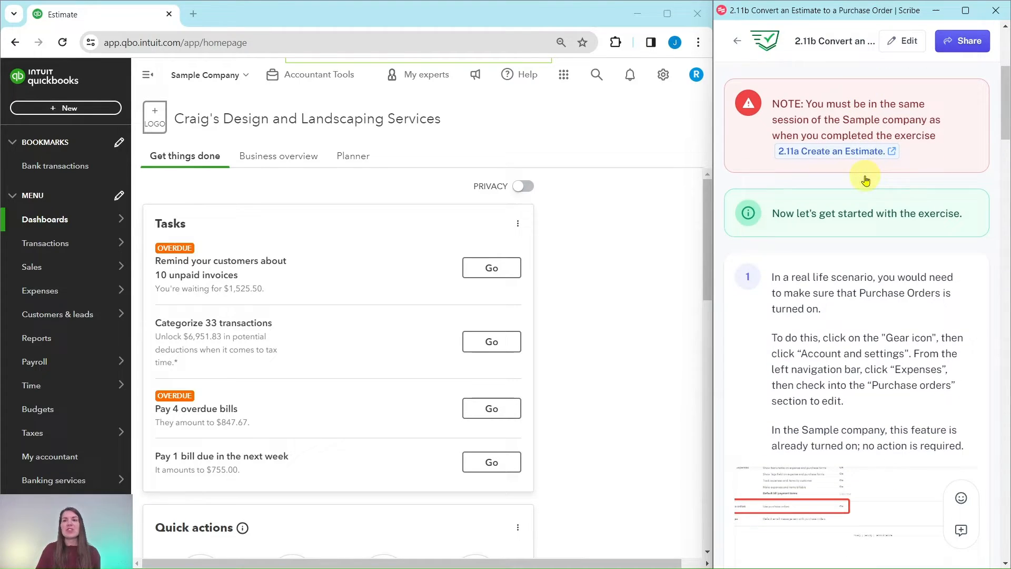
pyautogui.moveTo(839, 176)
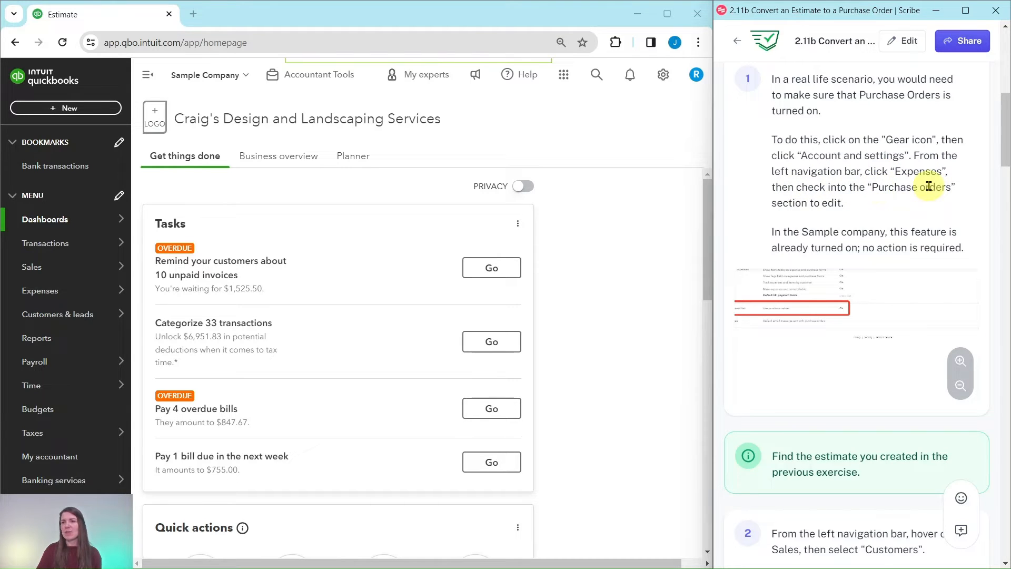
pyautogui.moveTo(807, 203)
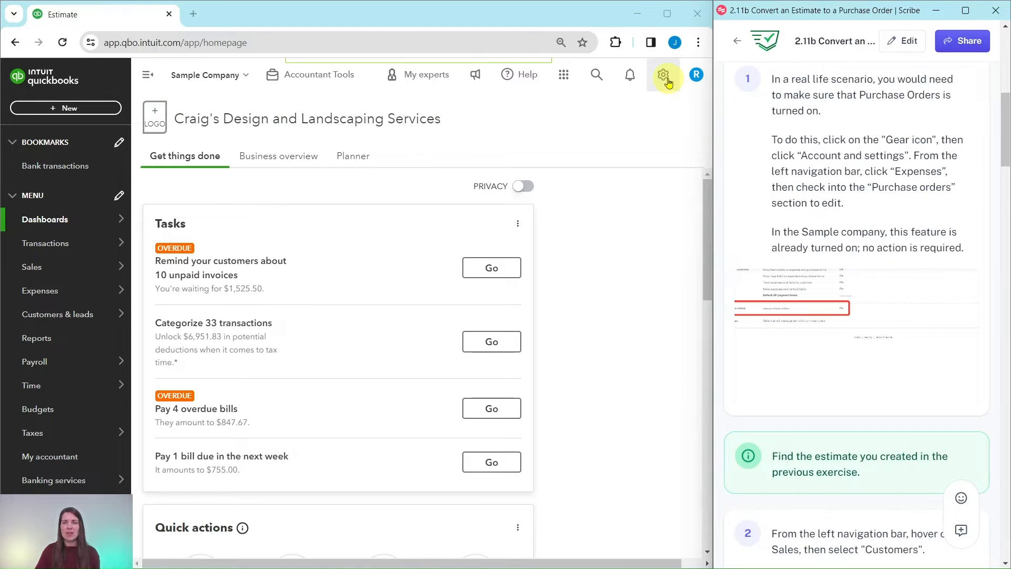
pyautogui.click(663, 73)
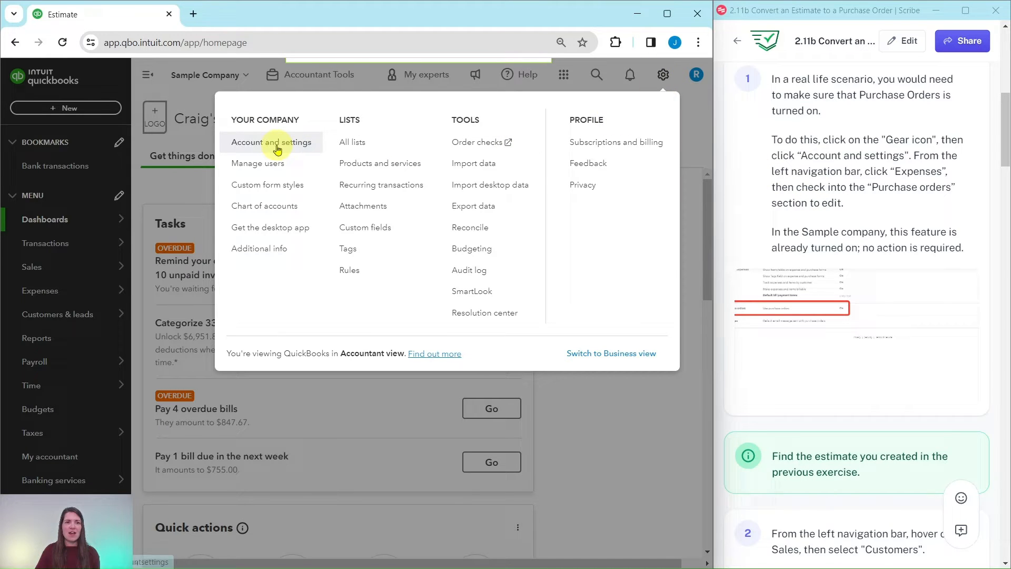
pyautogui.click(271, 142)
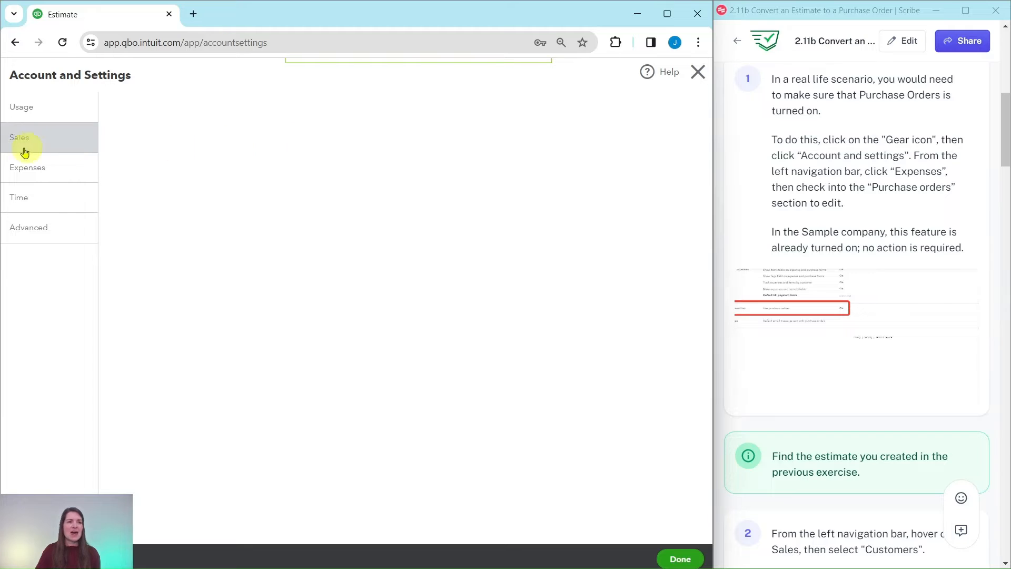
pyautogui.click(27, 198)
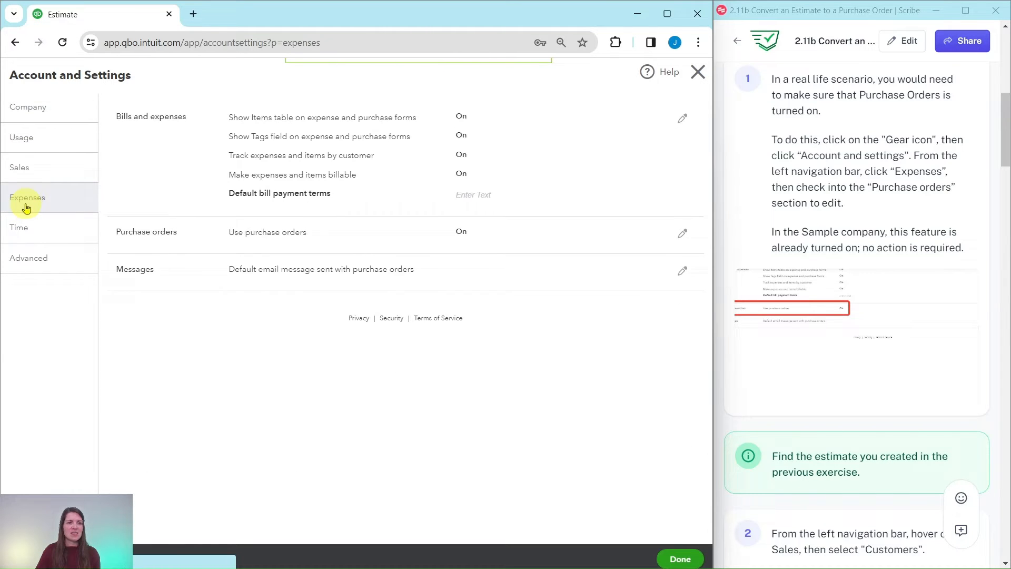
pyautogui.moveTo(28, 205)
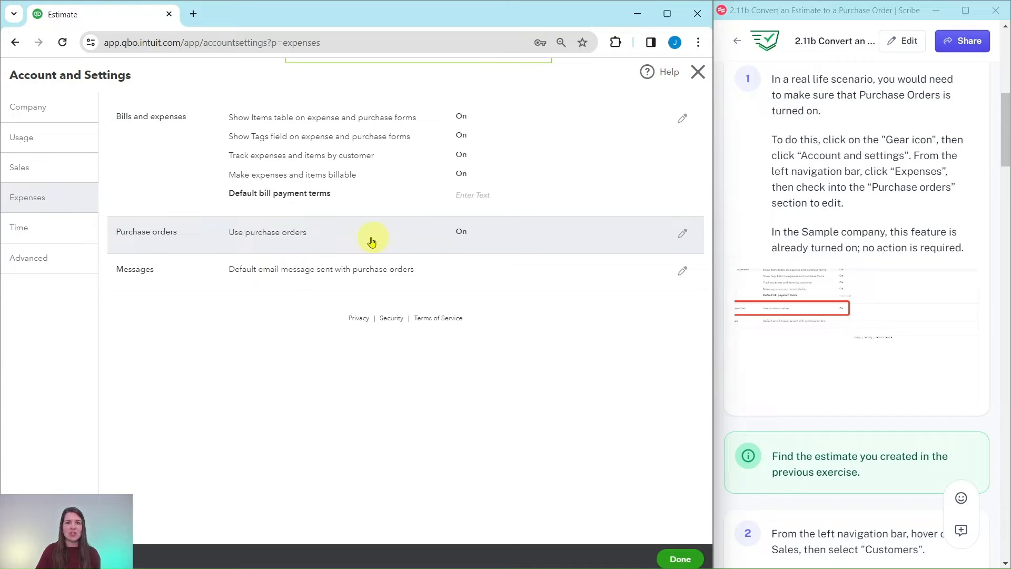
pyautogui.moveTo(302, 237)
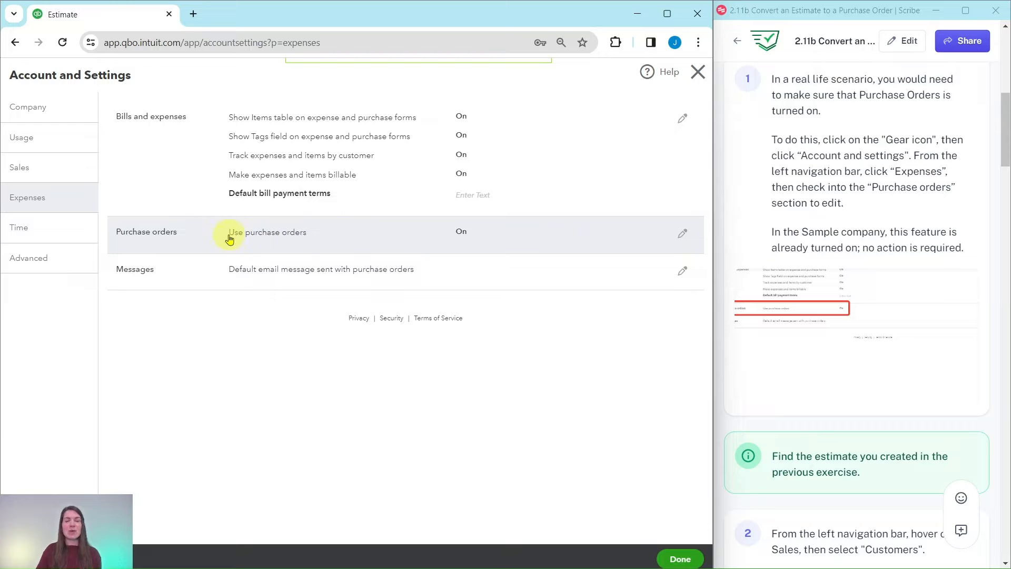
pyautogui.moveTo(334, 242)
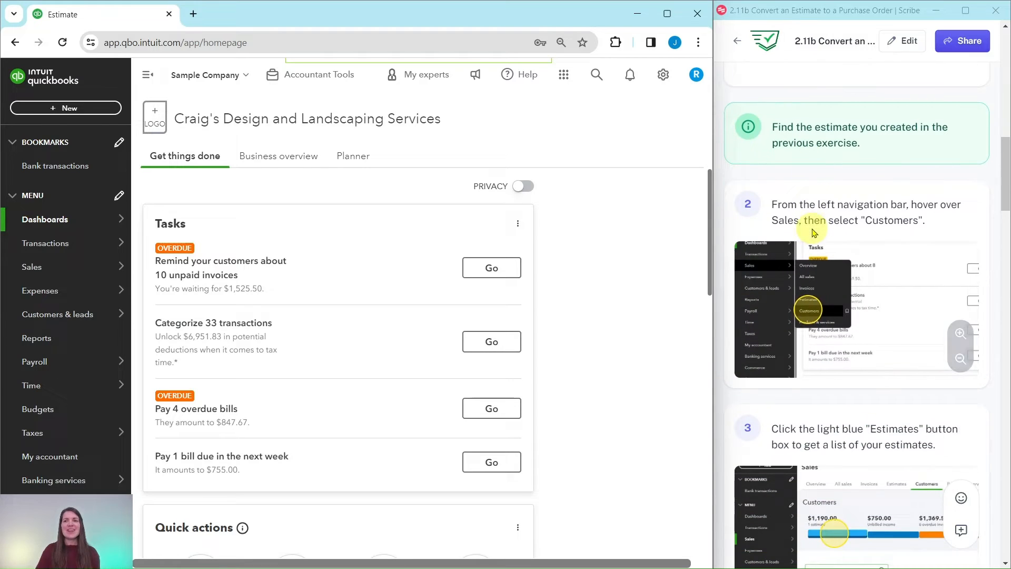
pyautogui.moveTo(837, 179)
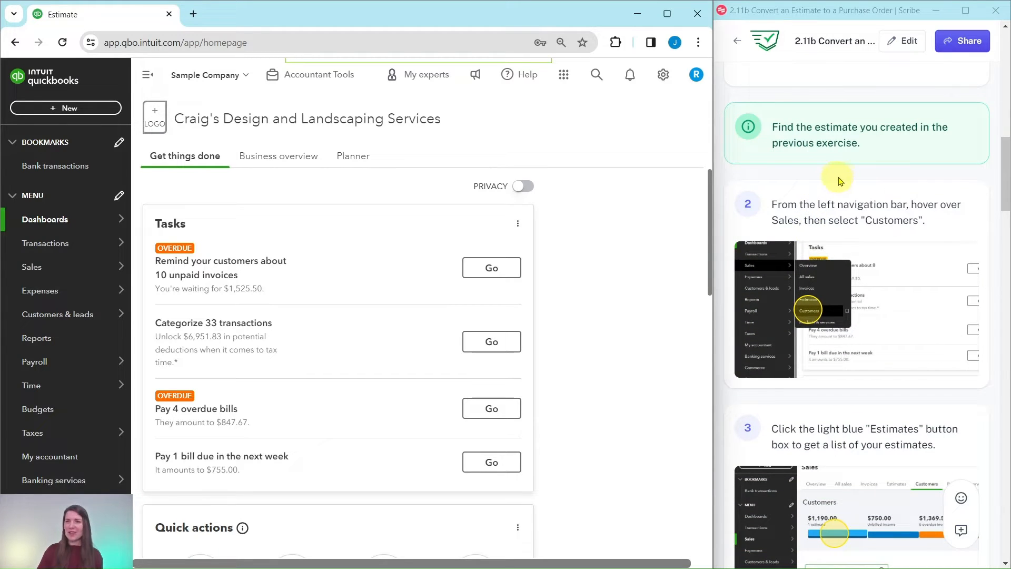
pyautogui.moveTo(802, 201)
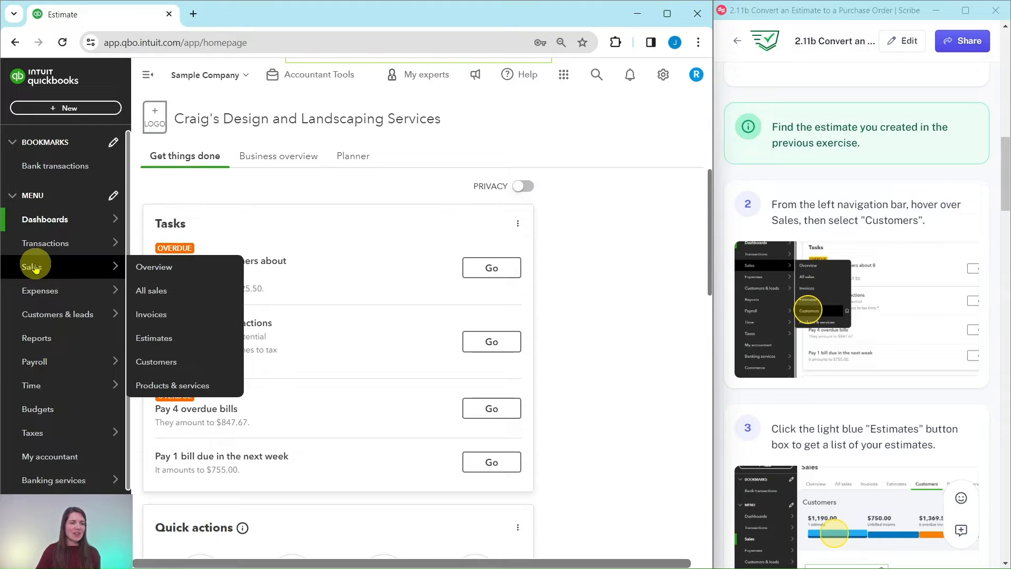
pyautogui.moveTo(154, 267)
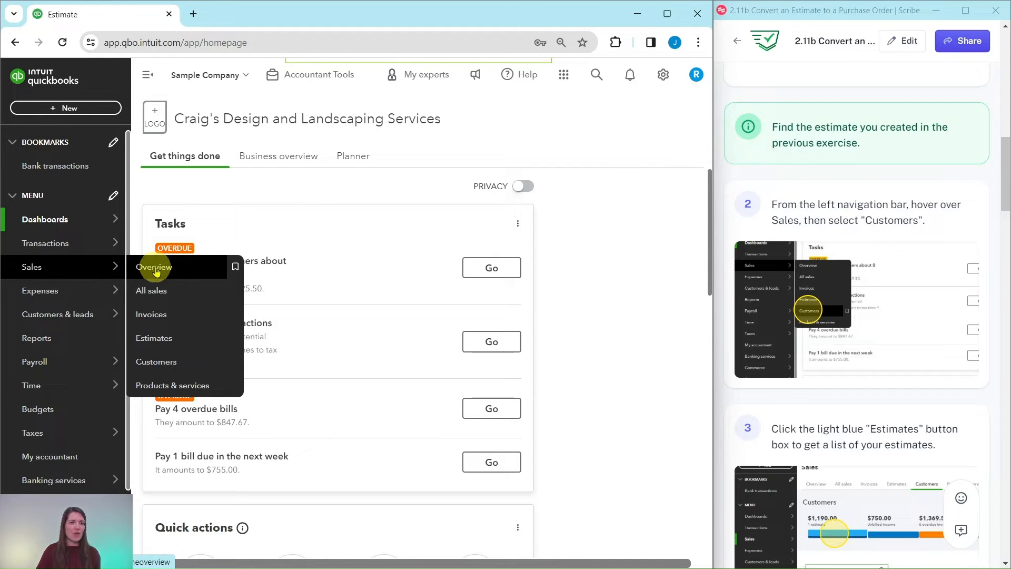
# Step: Switch to the Customers list under Sales
pyautogui.click(156, 362)
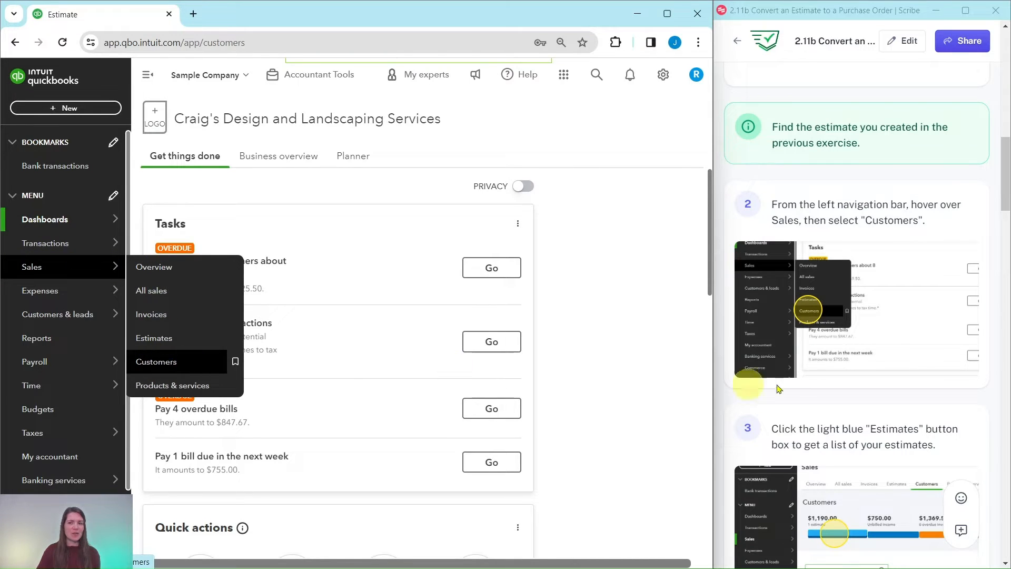
pyautogui.click(156, 361)
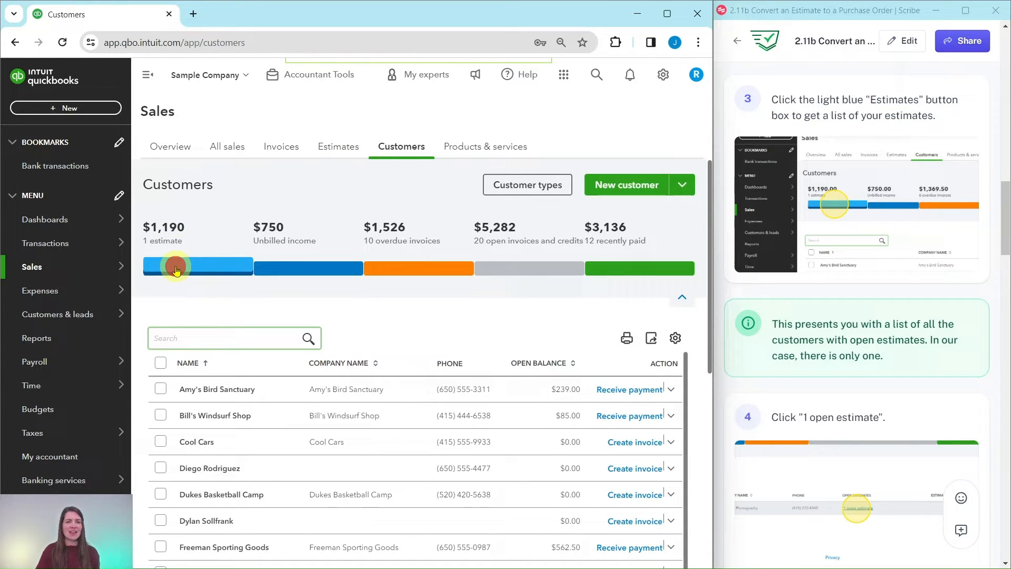
# Step: Filter to open estimates and open Gevelber Photography's pending $1,190.00 Estimate #1001
pyautogui.click(175, 267)
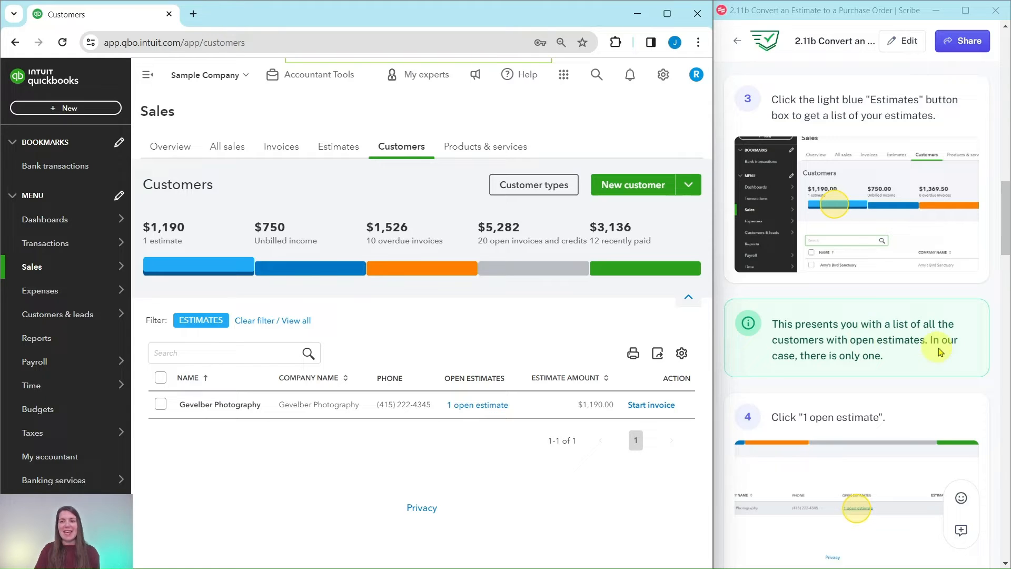
pyautogui.moveTo(682, 390)
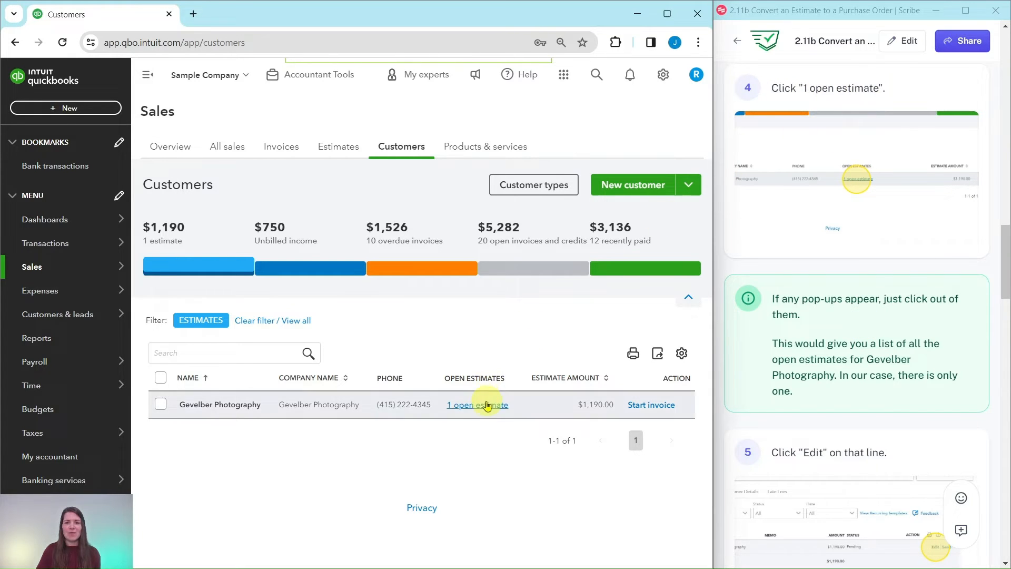
pyautogui.click(477, 404)
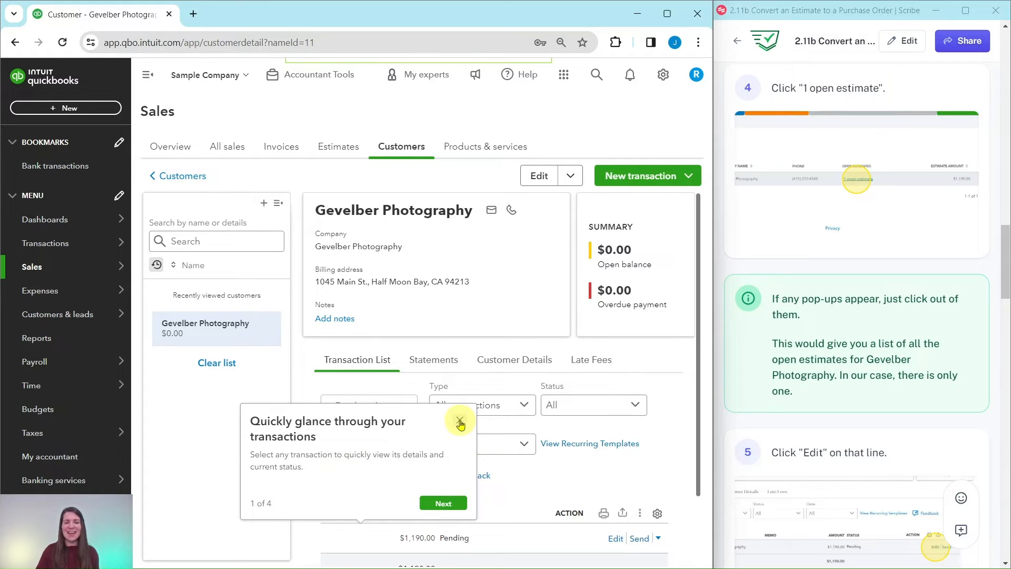
pyautogui.click(460, 424)
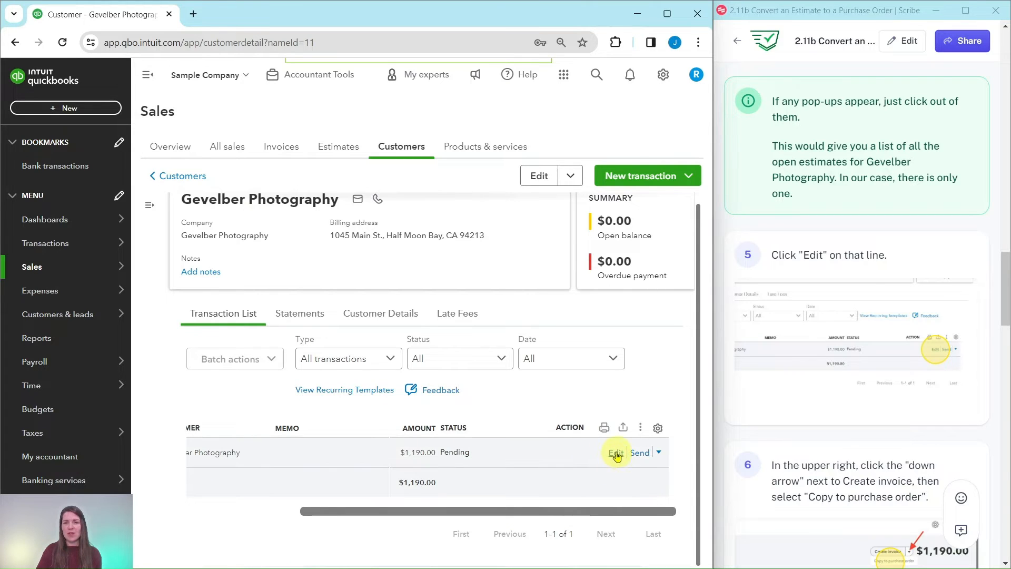
pyautogui.click(614, 452)
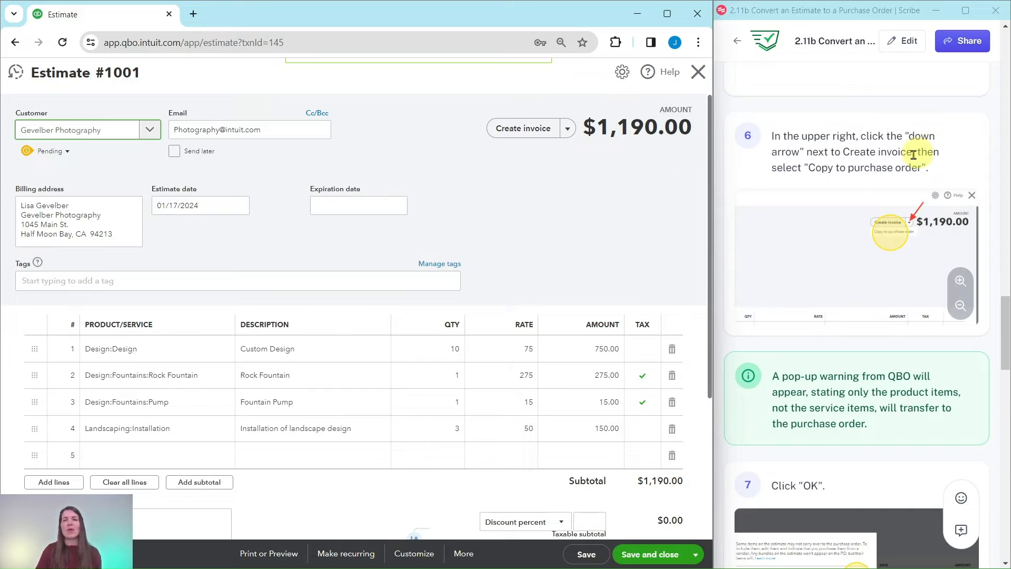
pyautogui.moveTo(842, 163)
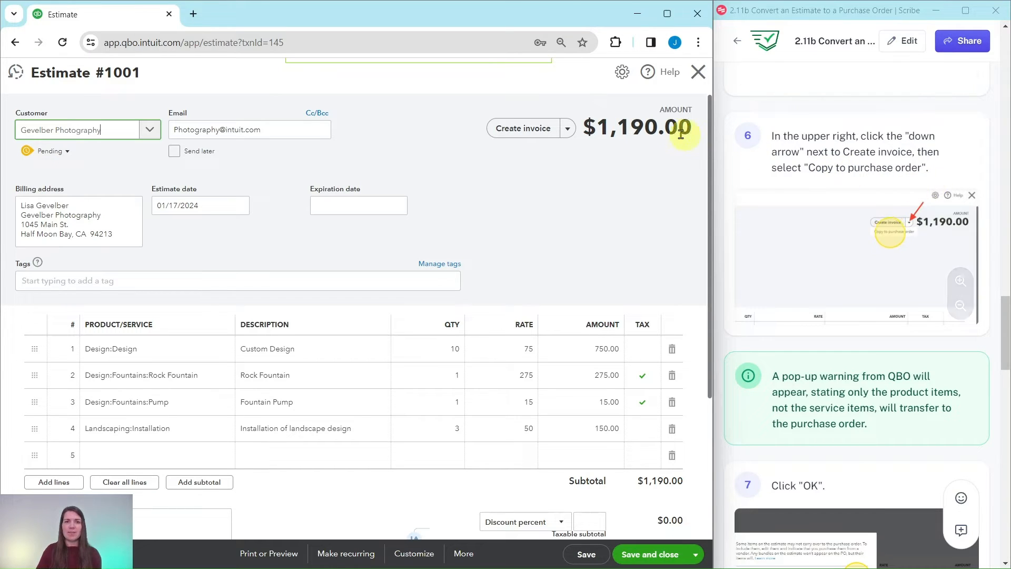
# Step: Copy Estimate #1001 to a purchase order carrying the two fountain items totaling $135.00
pyautogui.click(567, 129)
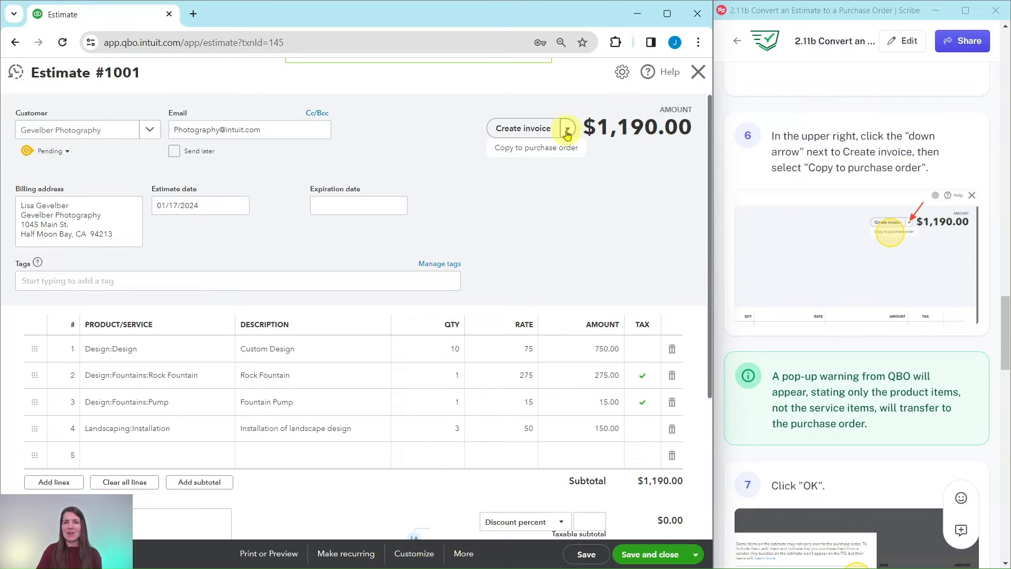
pyautogui.click(536, 147)
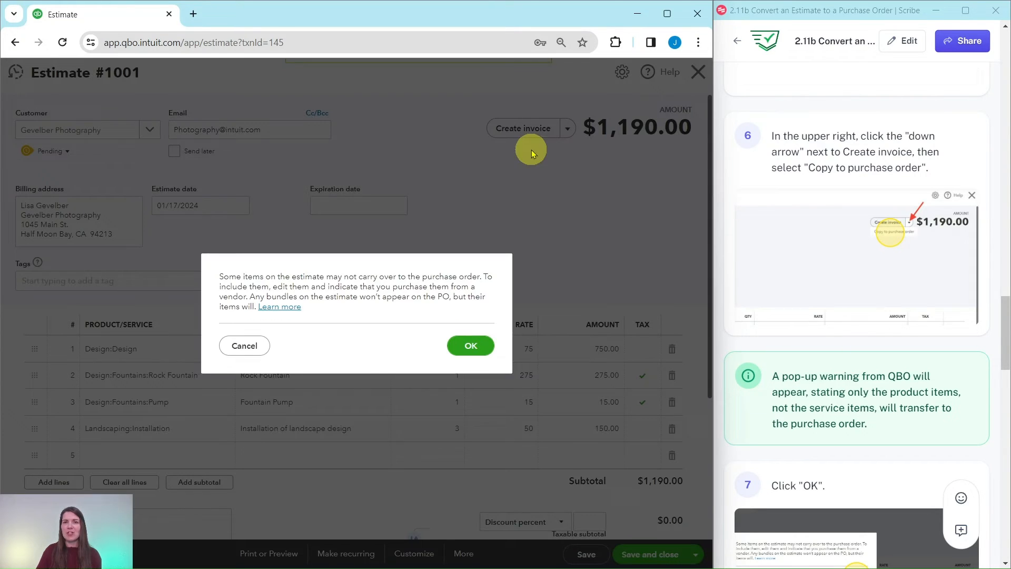
pyautogui.scroll(-3)
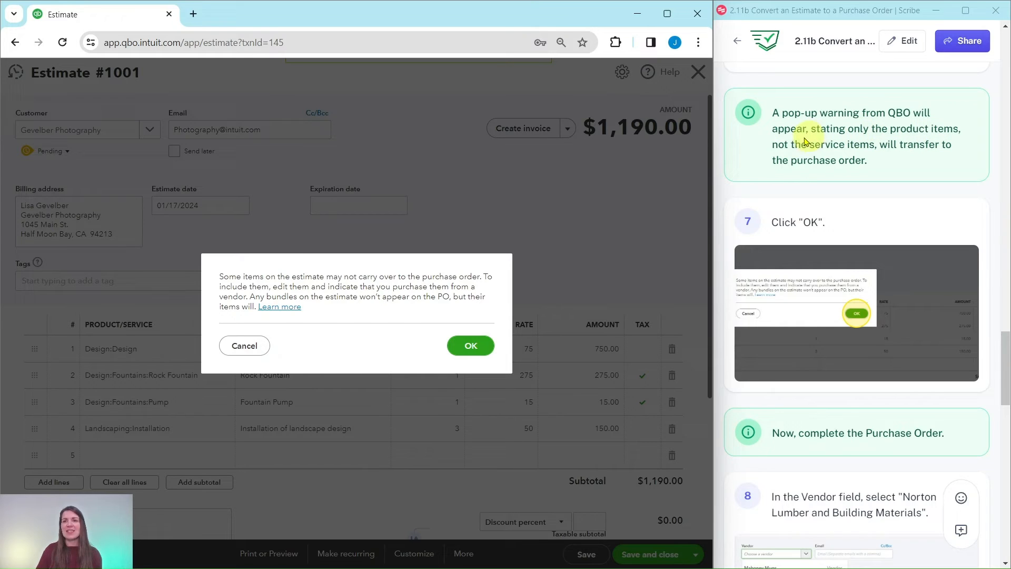
pyautogui.moveTo(880, 157)
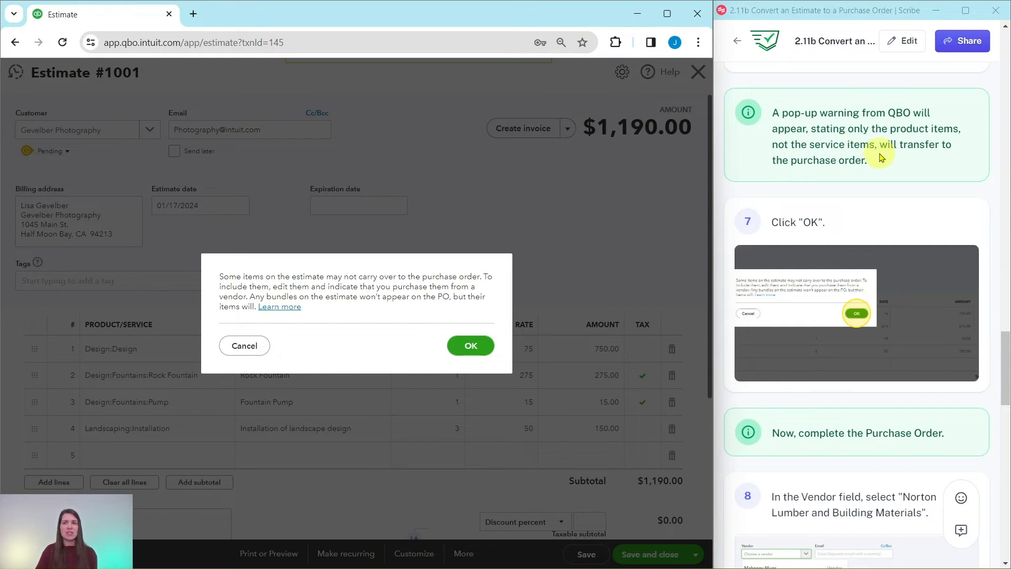
pyautogui.moveTo(895, 176)
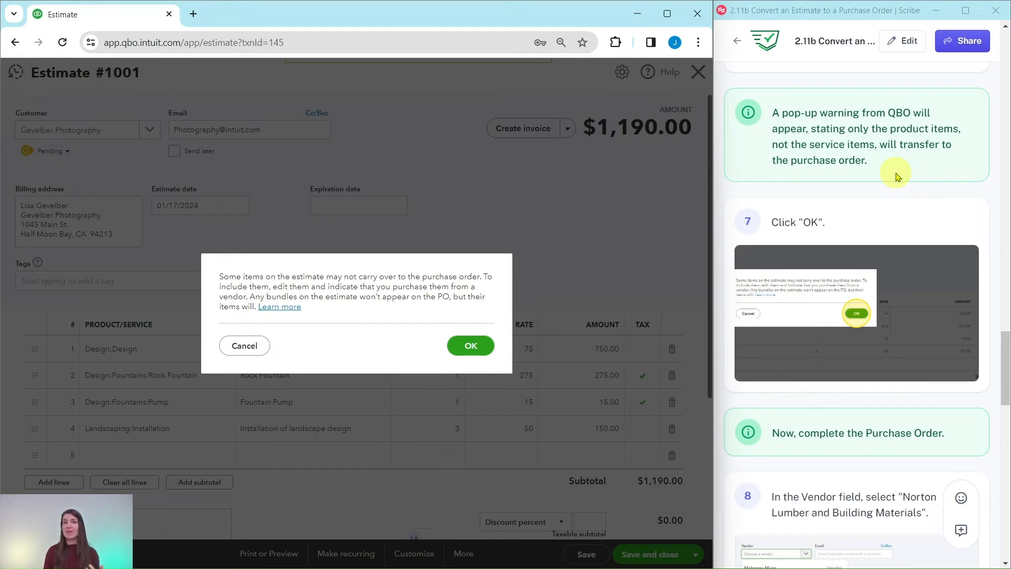
pyautogui.moveTo(860, 209)
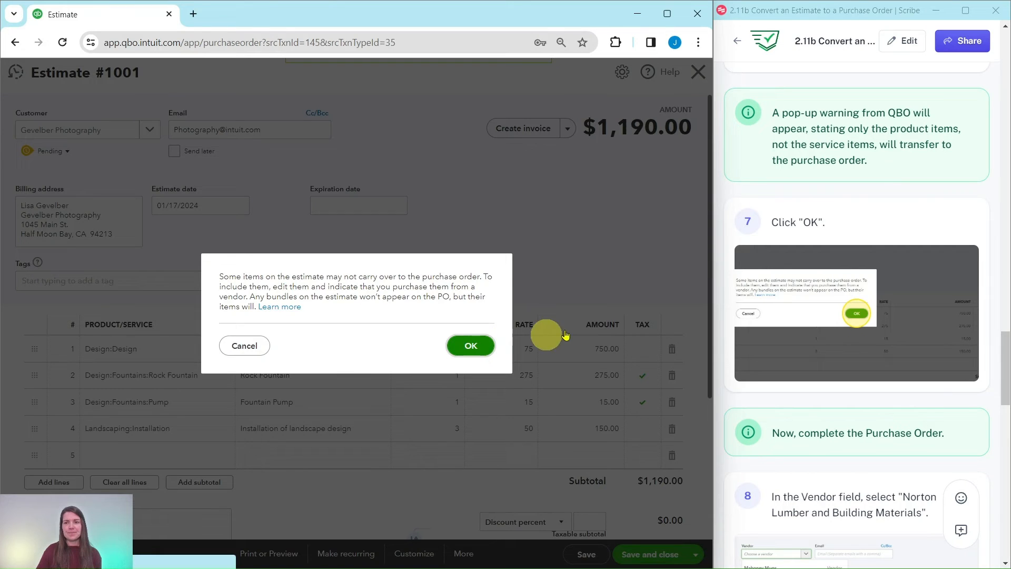
pyautogui.click(470, 345)
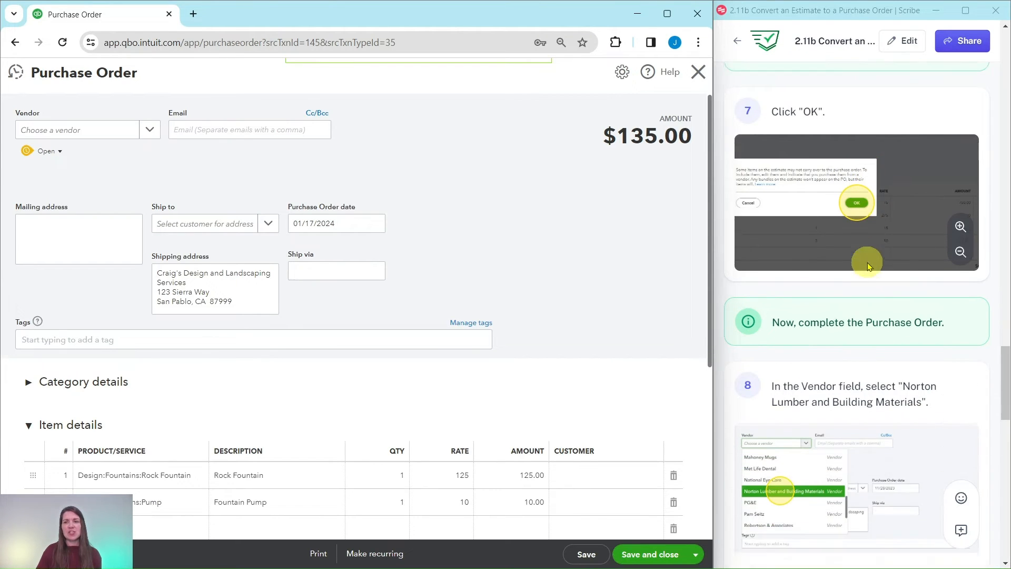
# Step: Set the vendor to Norton Lumber and Building Materials, filling its email and address
pyautogui.scroll(-3)
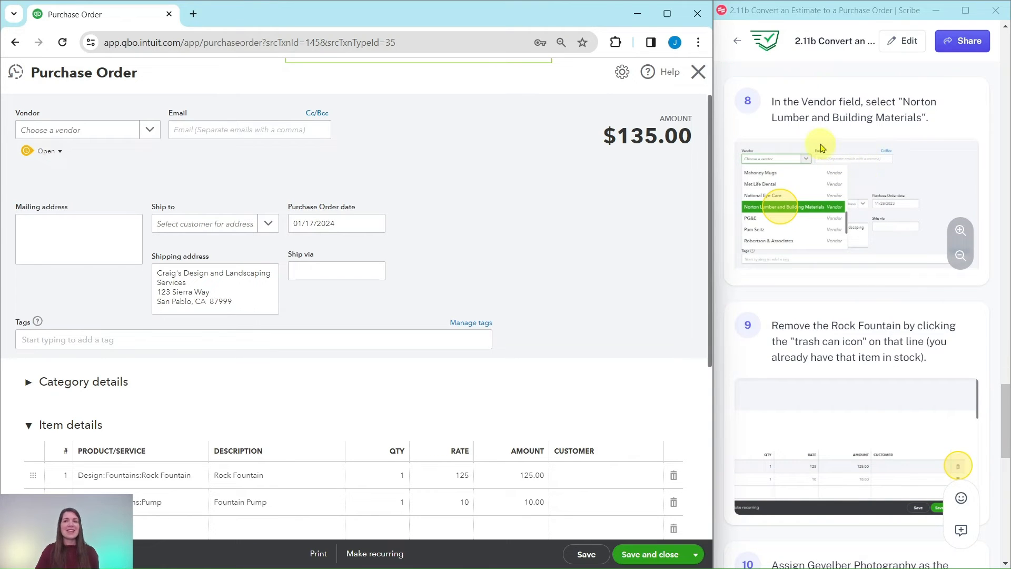
pyautogui.moveTo(803, 122)
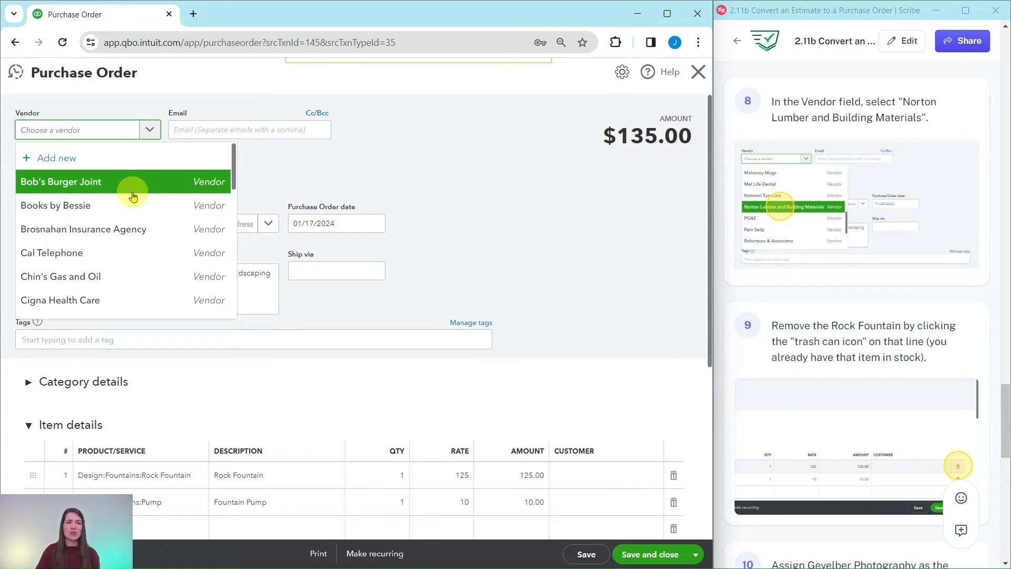
pyautogui.scroll(-3)
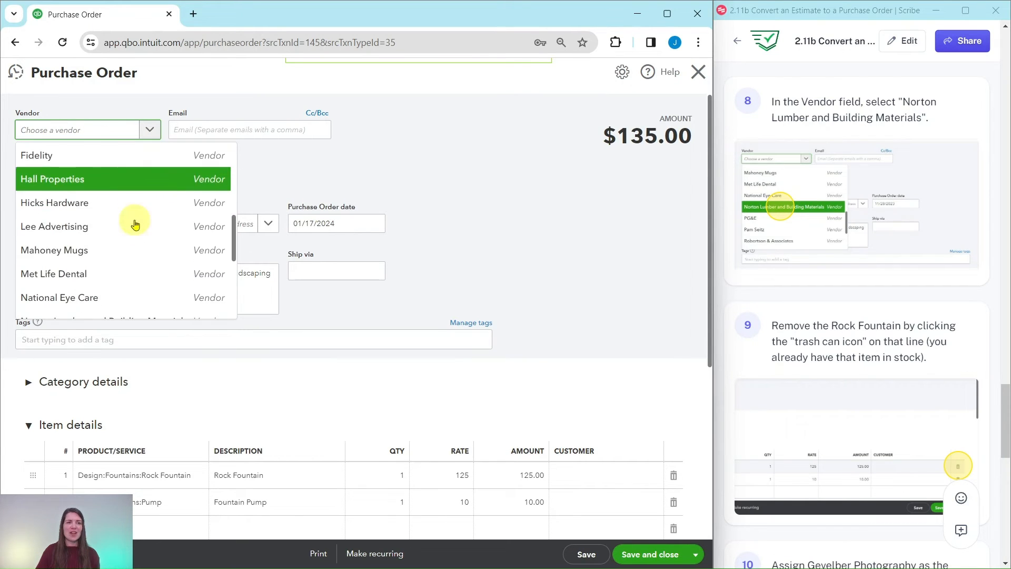
pyautogui.scroll(-3)
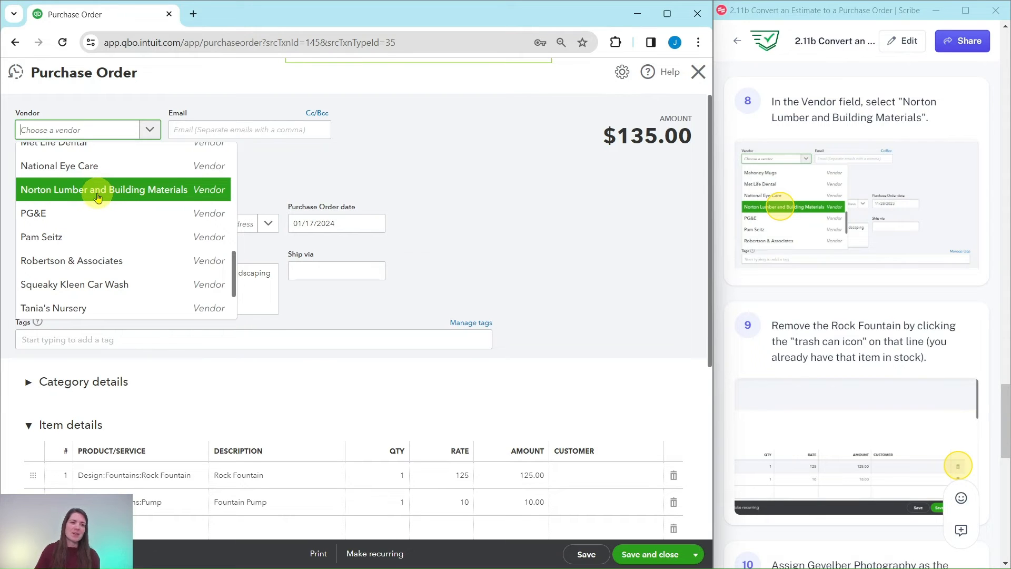
pyautogui.click(103, 189)
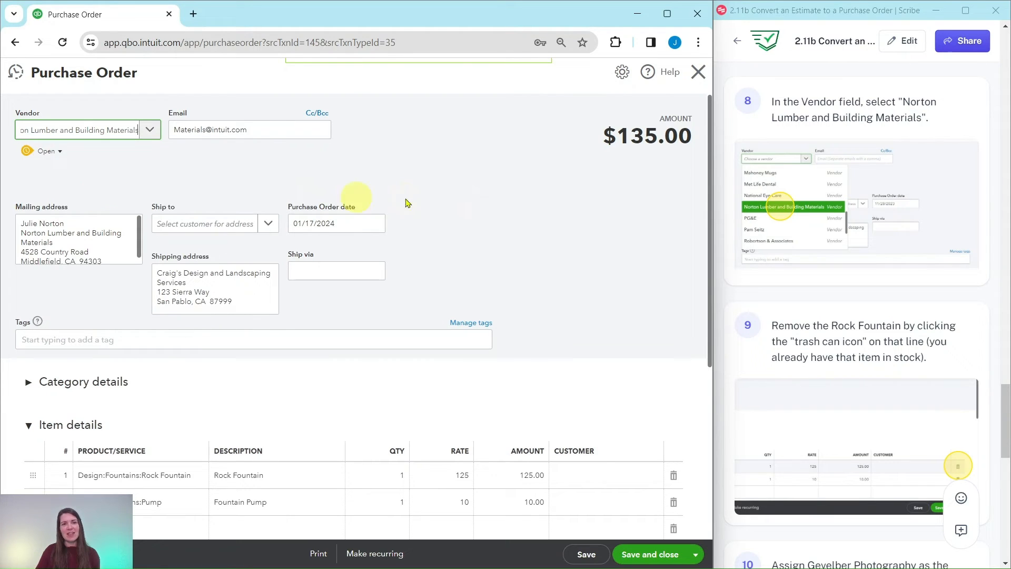
pyautogui.scroll(-3)
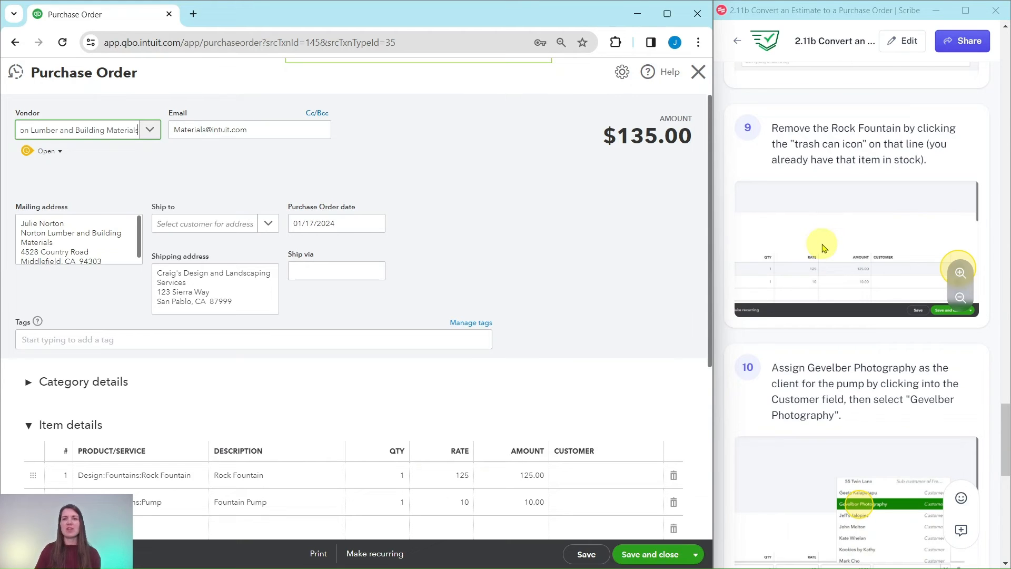
pyautogui.moveTo(823, 155)
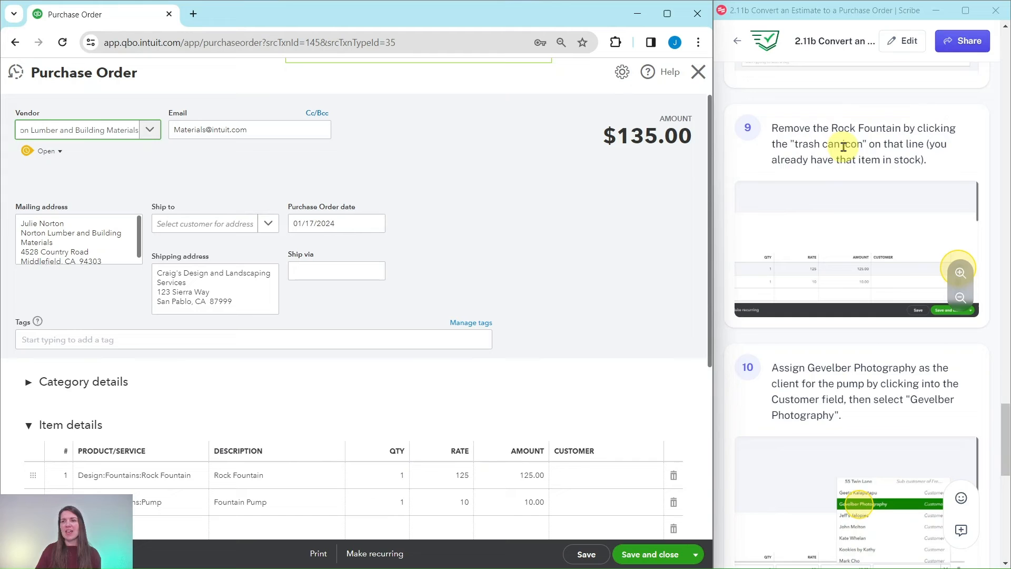
pyautogui.scroll(-3)
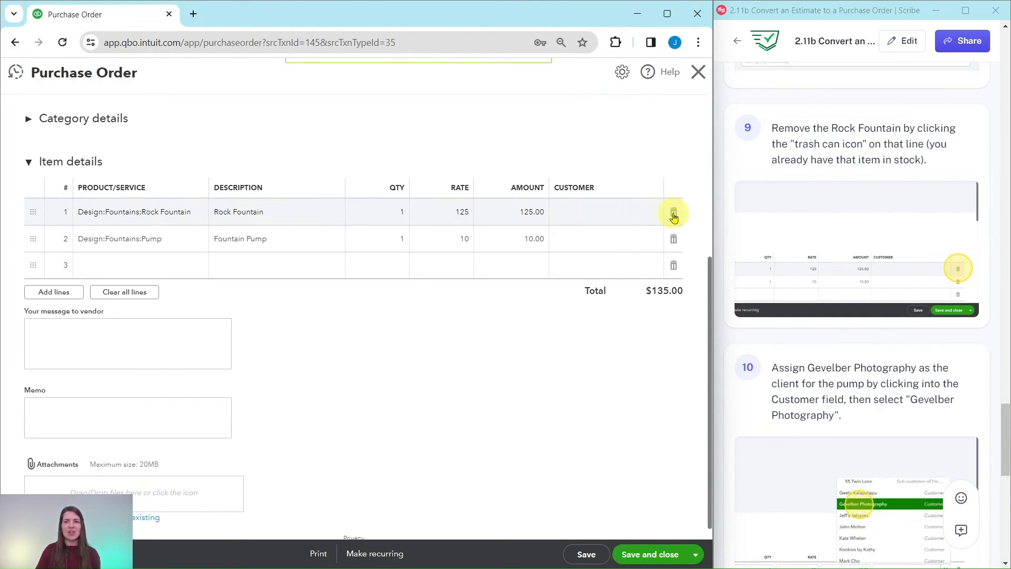
# Step: Delete the Rock Fountain line, assign the $10 pump to Gevelber Photography, and save PO 1005
pyautogui.click(673, 211)
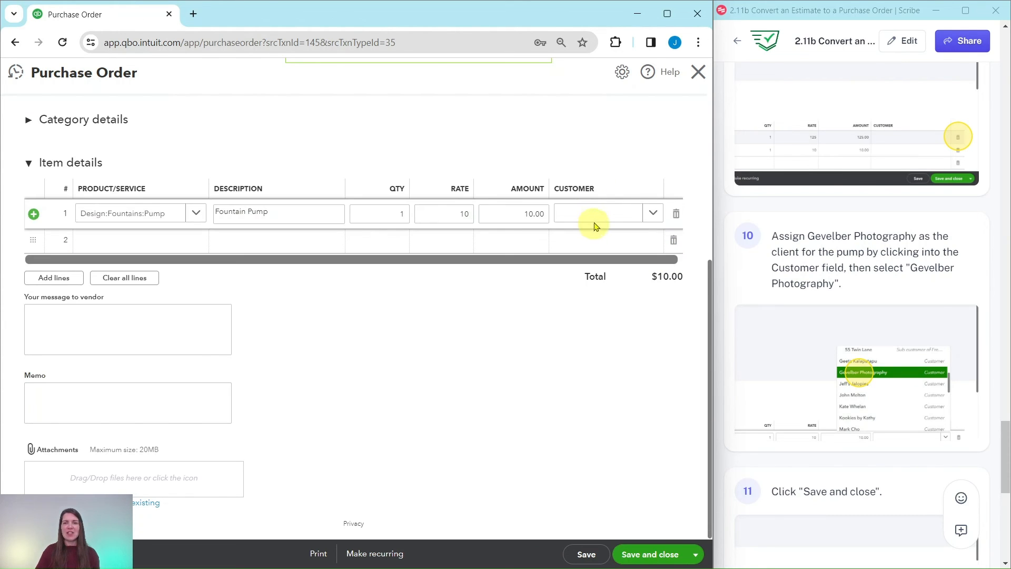
pyautogui.click(596, 213)
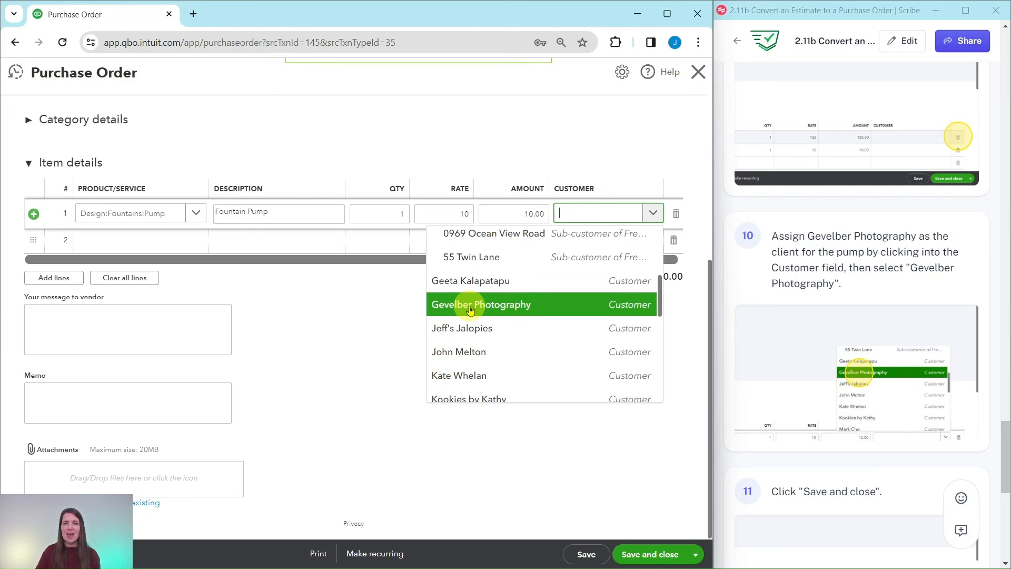
pyautogui.click(481, 303)
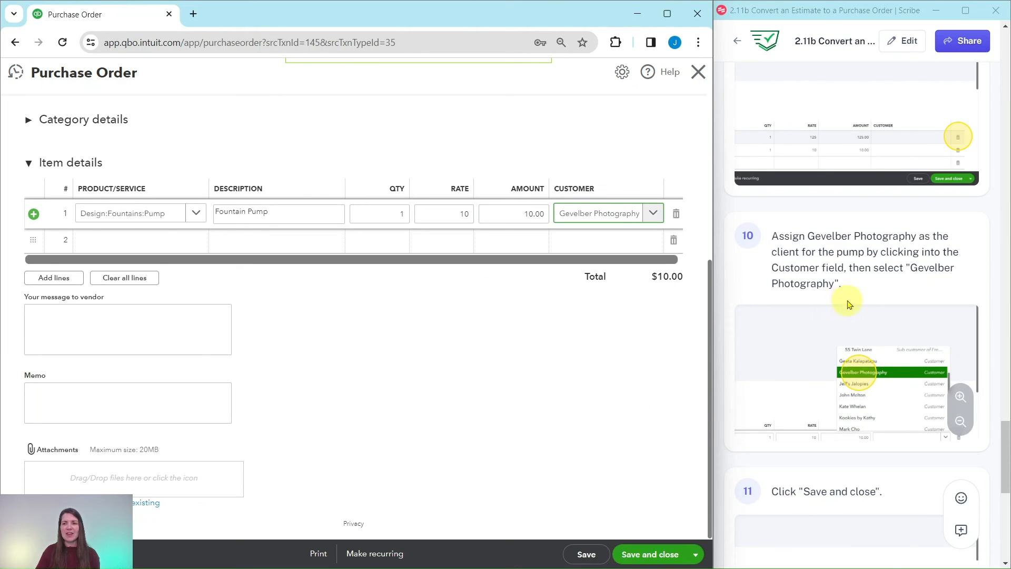
pyautogui.scroll(-3)
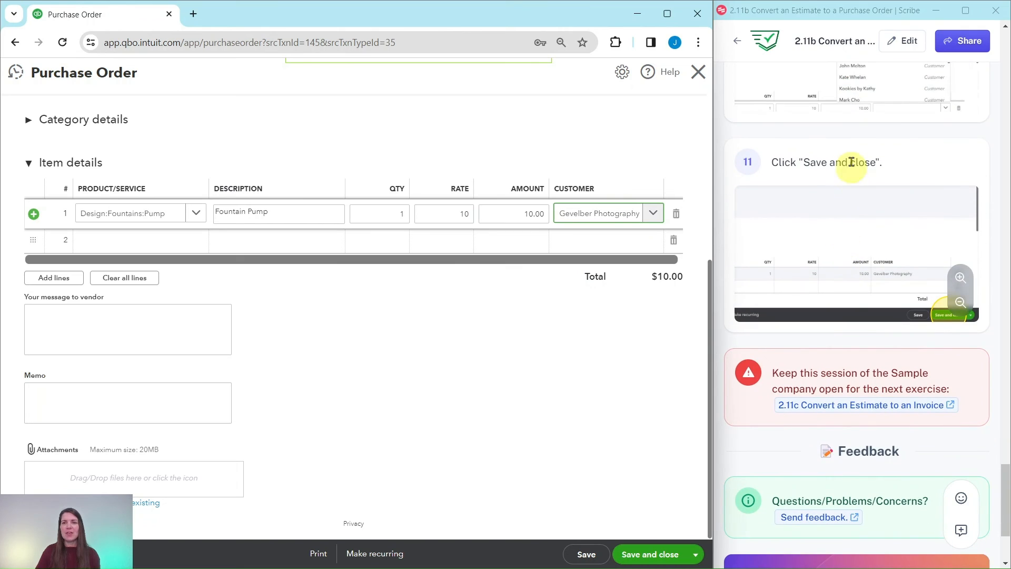
pyautogui.moveTo(636, 450)
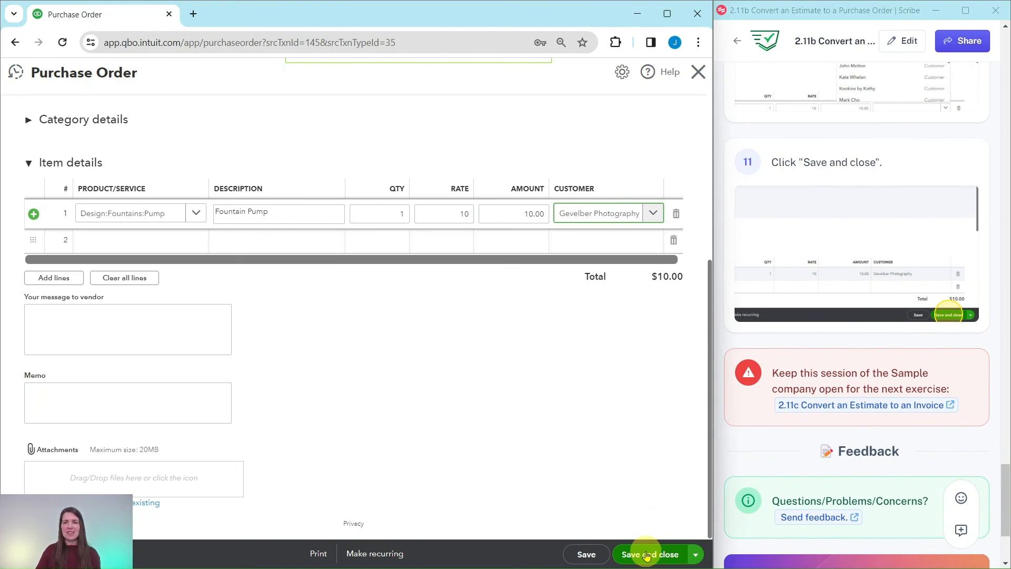
pyautogui.click(649, 554)
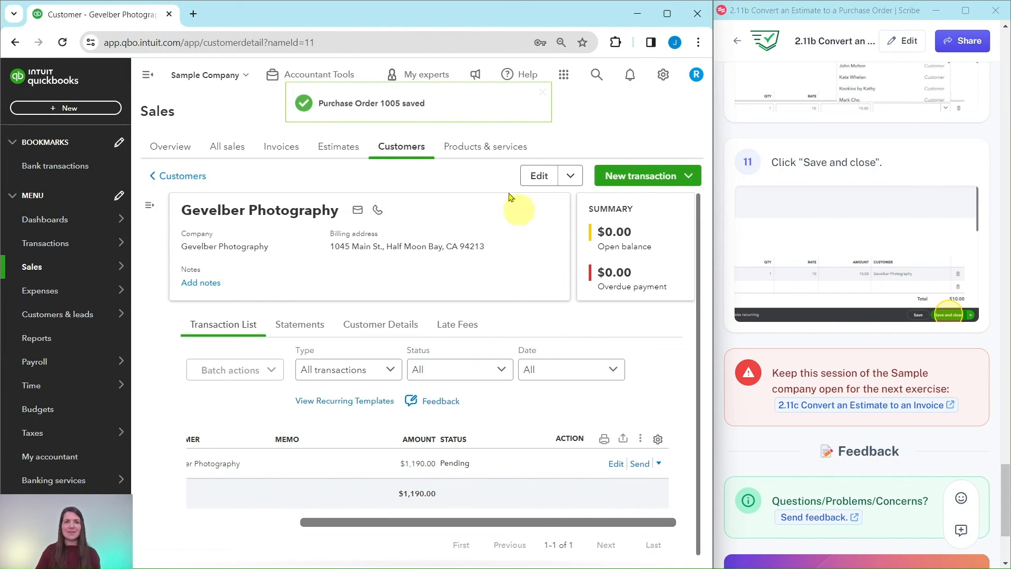
pyautogui.moveTo(469, 168)
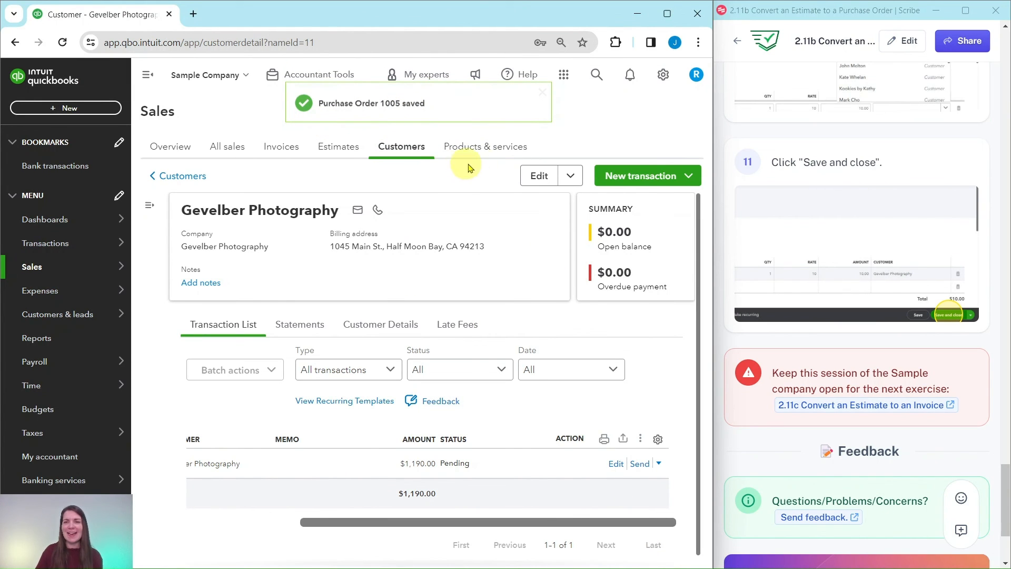